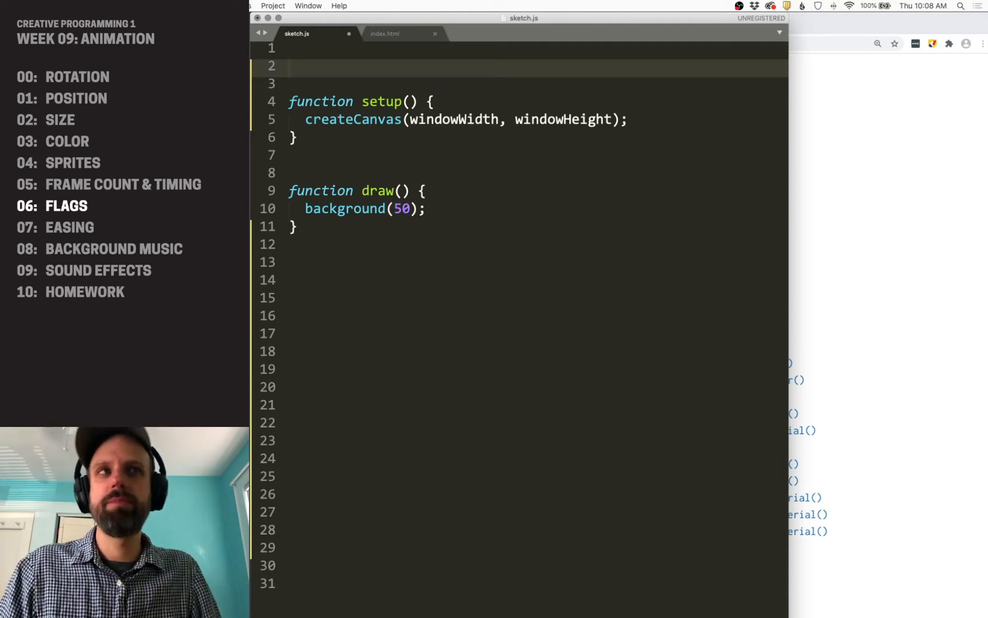
- Declare 'let showIntro = true;' and make draw() call intro() if true, else mainSketch()
{"action": "type", "text": "let s"}
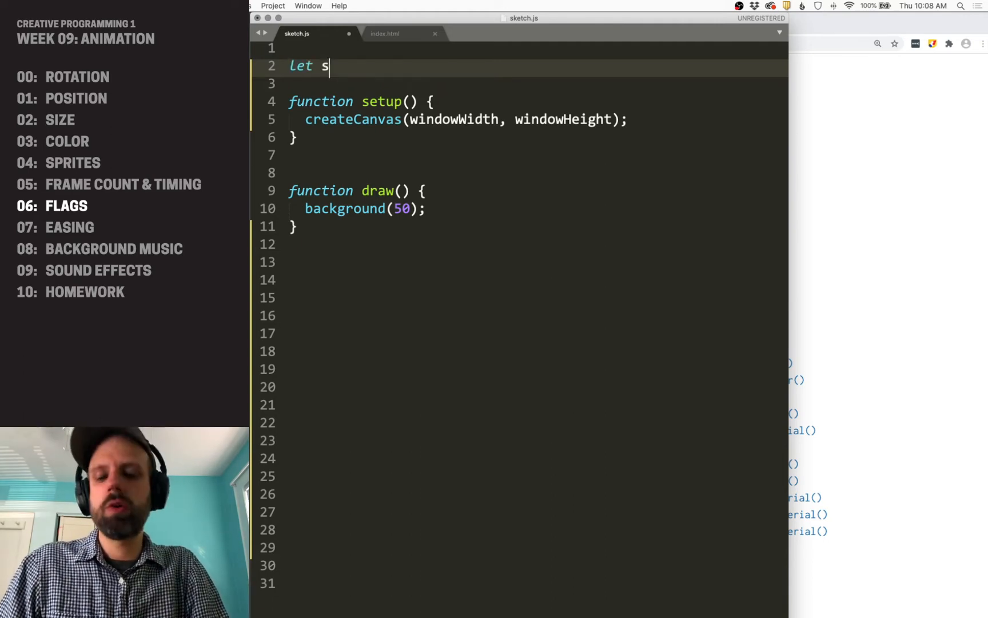
{"action": "type", "text": "howIntro = true;"}
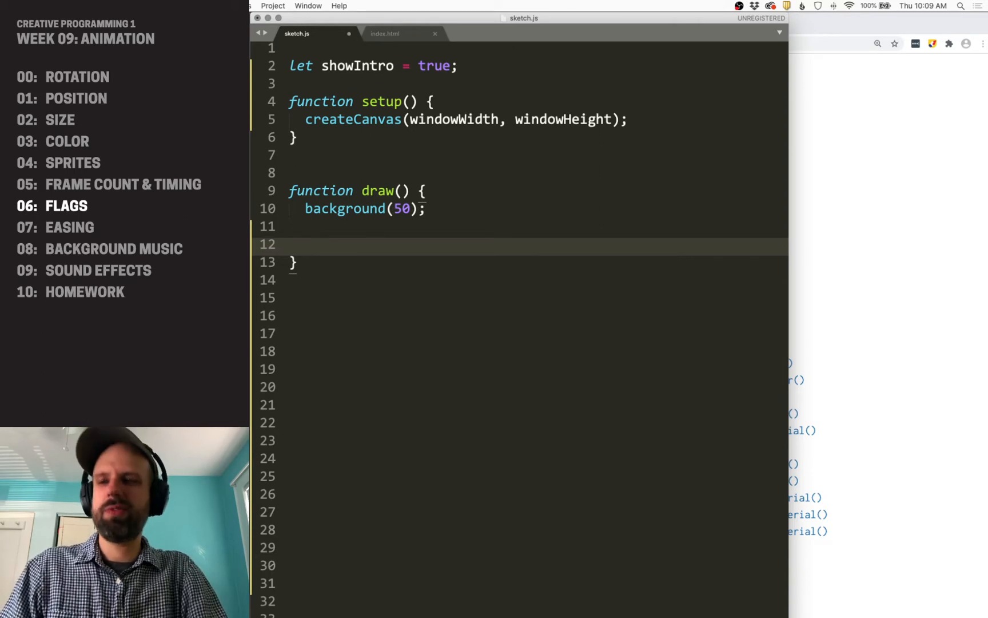
{"action": "type", "text": "if (showIntro) {"}
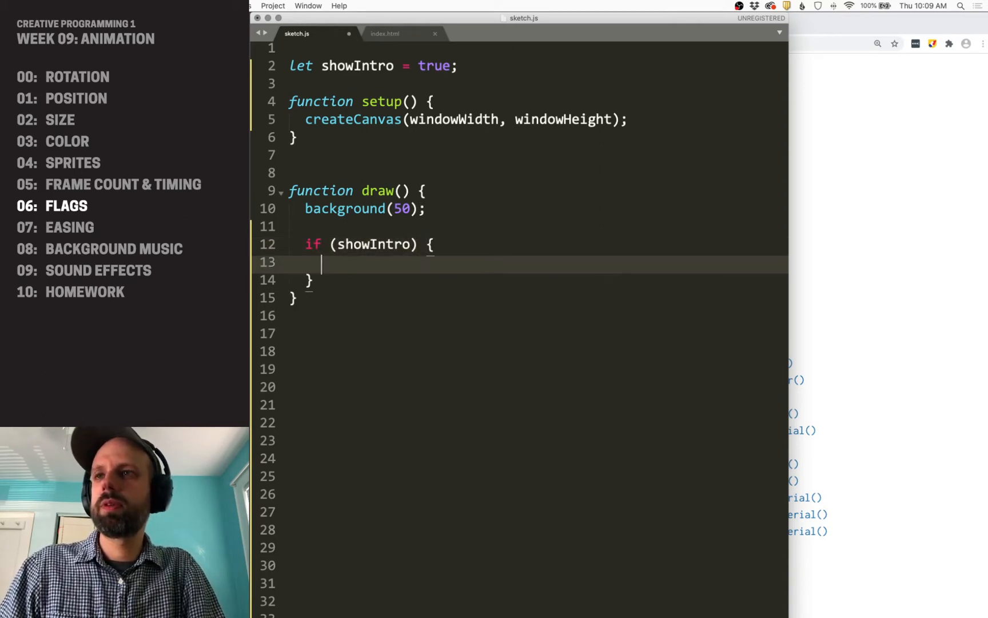
{"action": "type", "text": "intro();"}
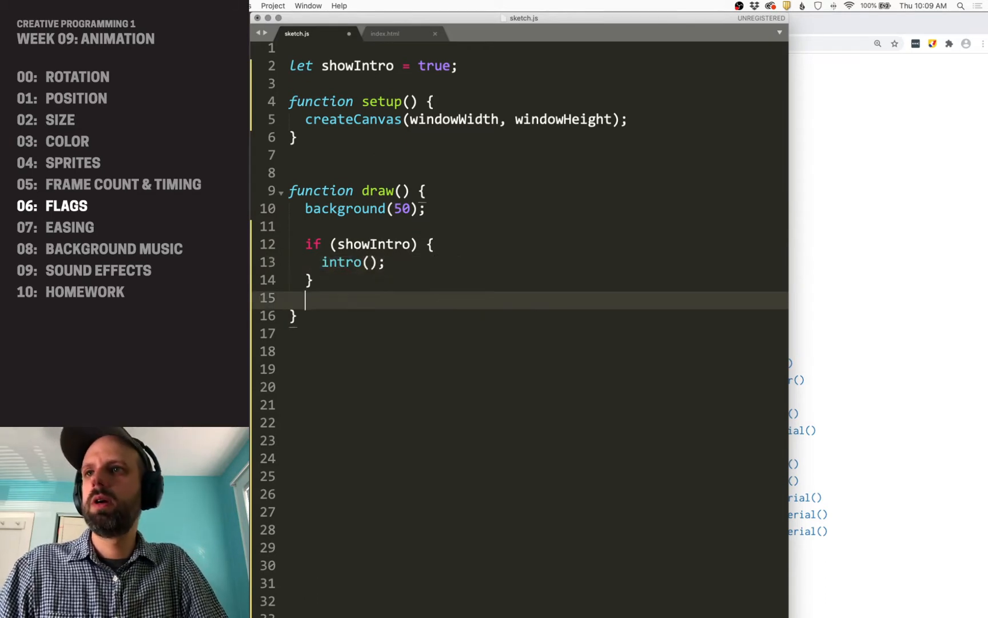
{"action": "type", "text": "else {"}
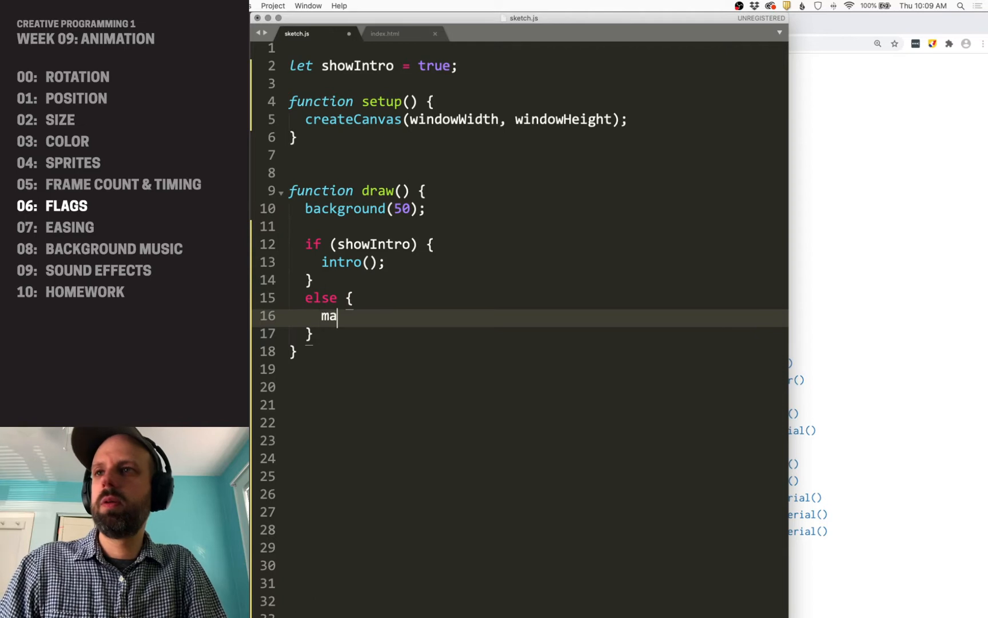
{"action": "type", "text": "inSketch()"}
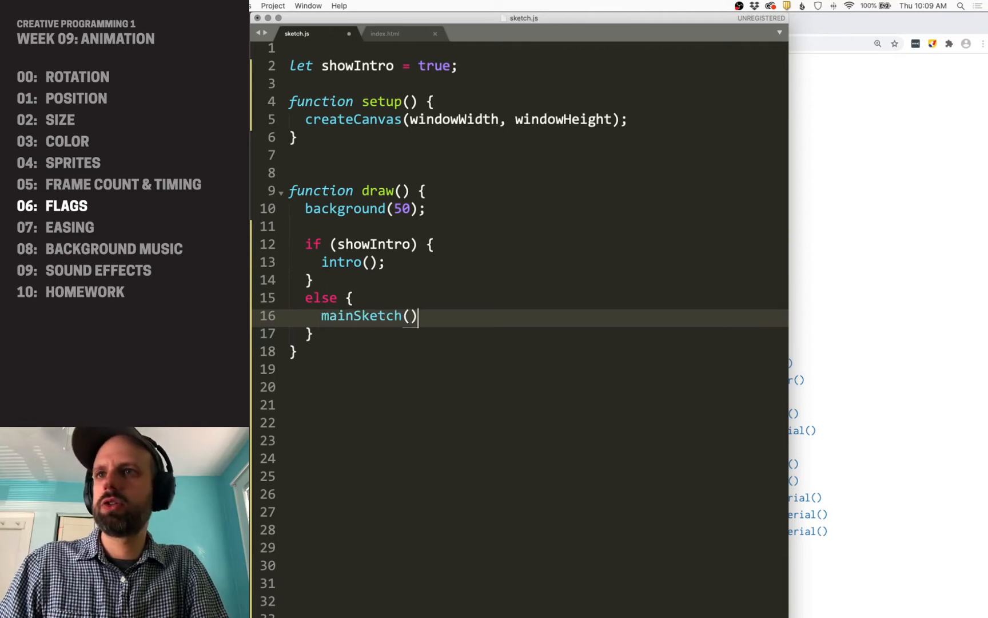
{"action": "type", "text": ";"}
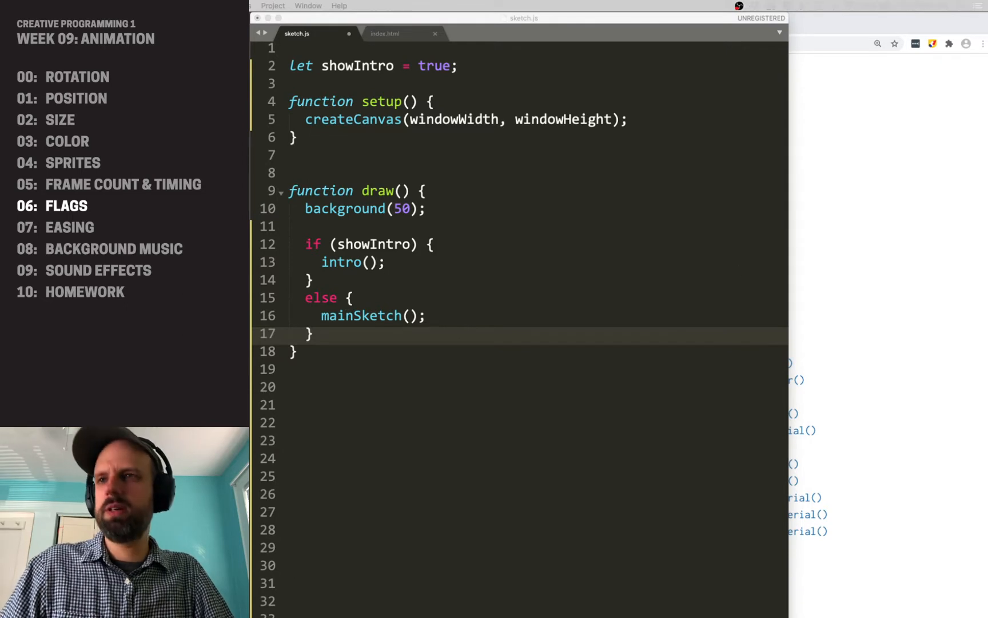
- Review the intro() function, then add 'let font;' on line 3
{"action": "scroll", "scroll_direction": "down", "scroll_amount": 3}
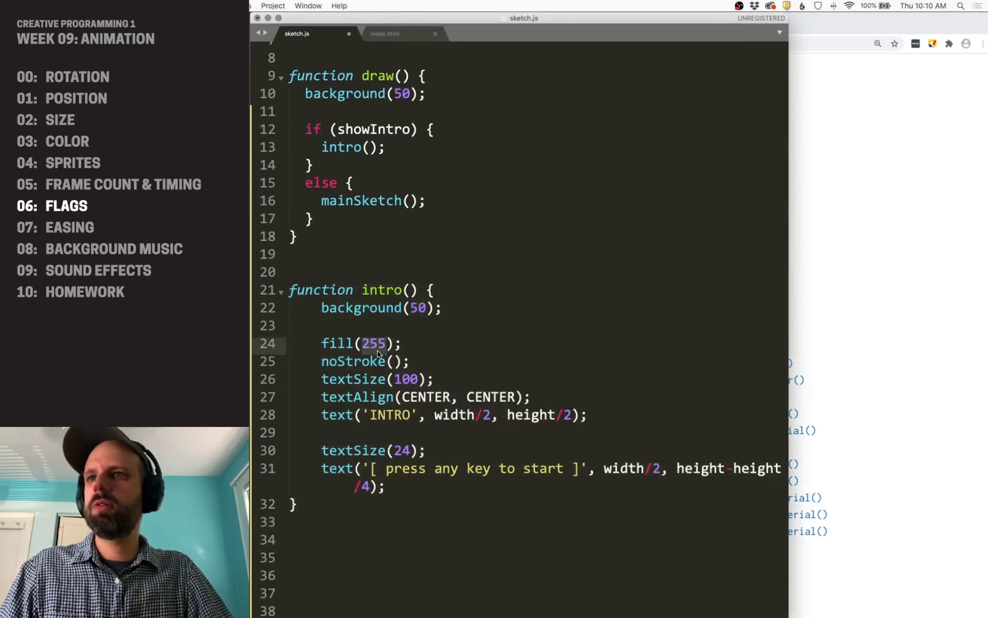
{"action": "left_click", "coordinate": [403, 343]}
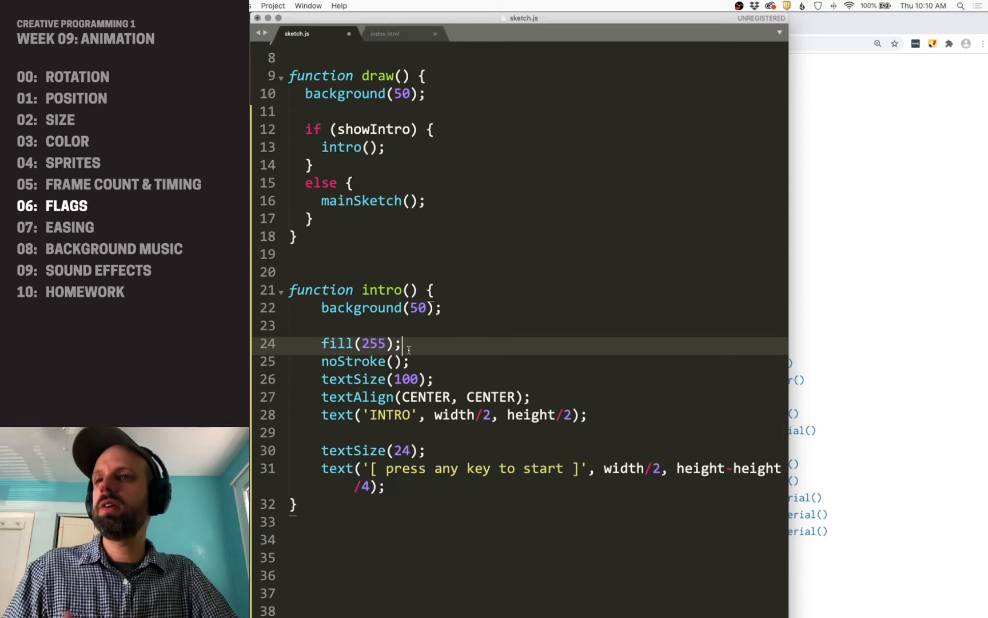
{"action": "mouse_move", "coordinate": [711, 267]}
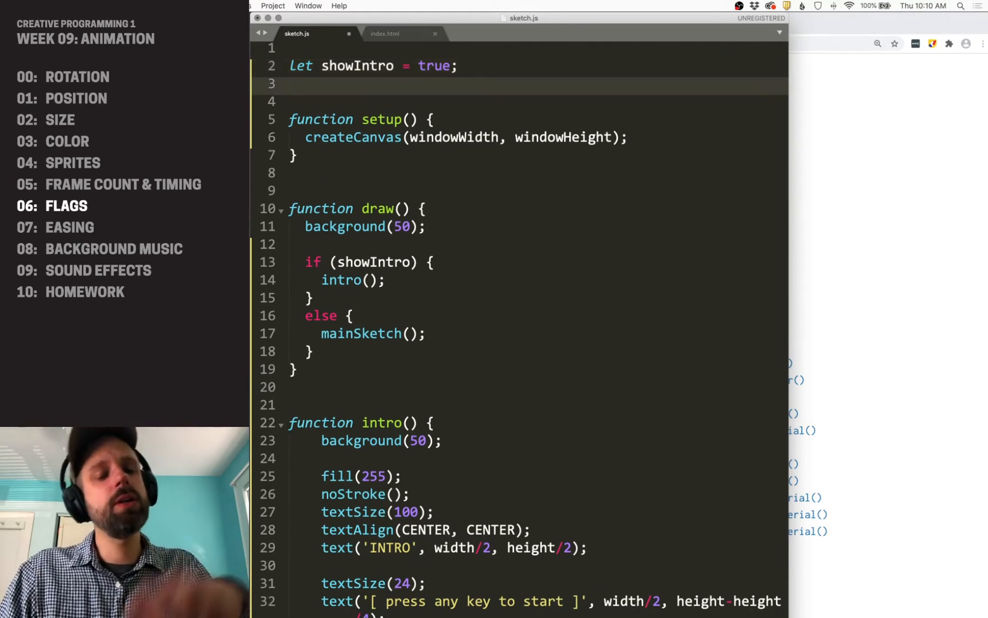
{"action": "type", "text": "let f"}
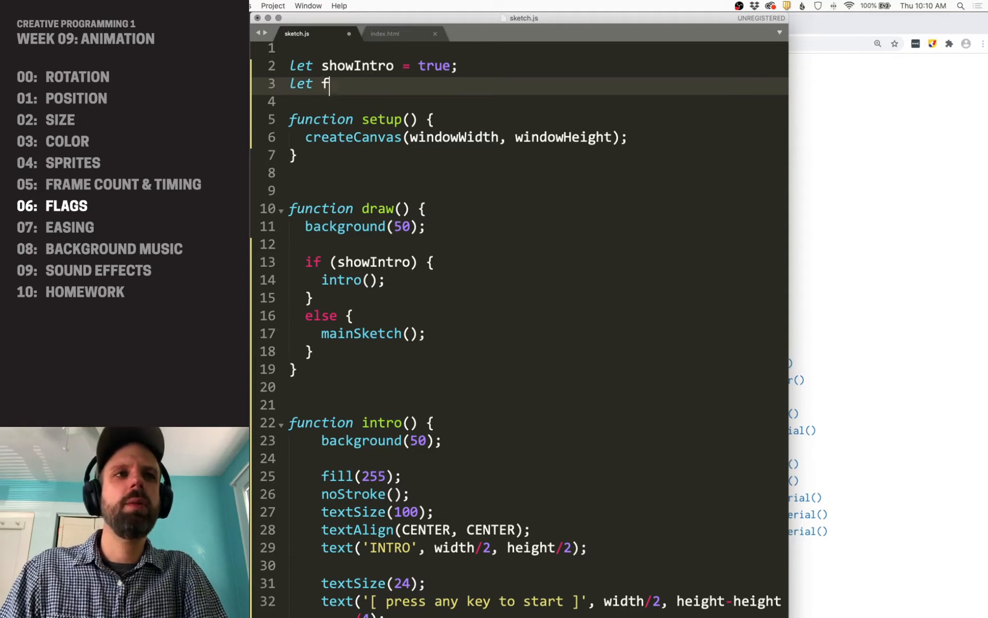
{"action": "type", "text": "ont;"}
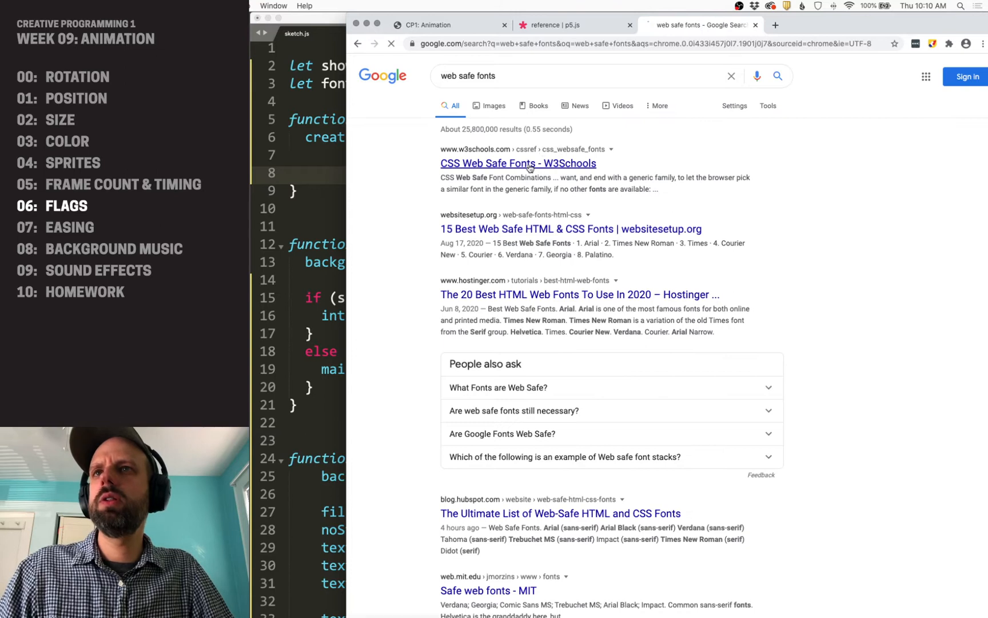
- Open W3Schools' CSS Web Safe Fonts page and browse its serif and sans-serif tables
{"action": "left_click", "coordinate": [517, 163]}
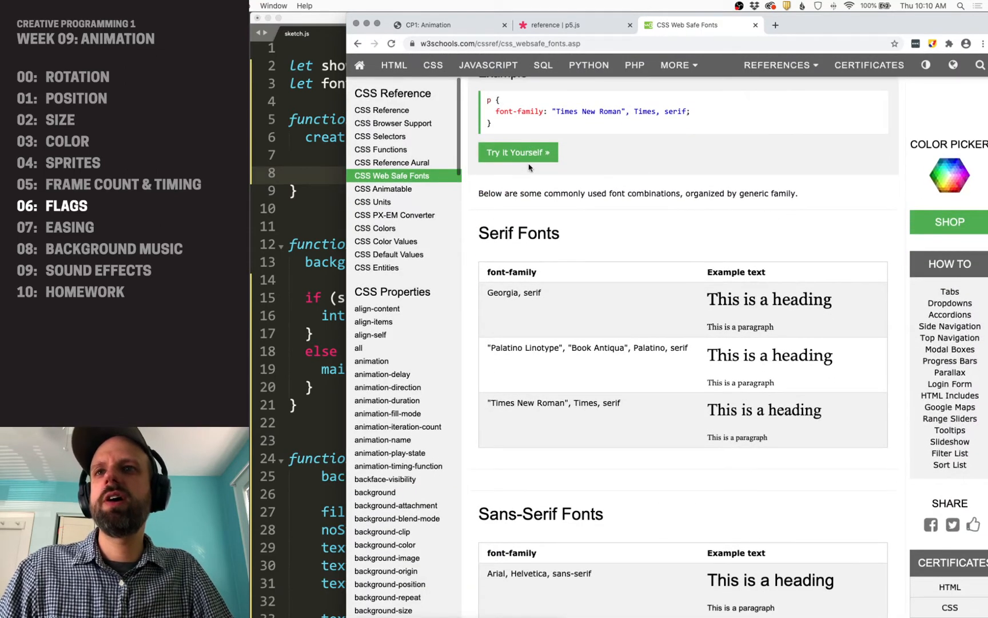
{"action": "scroll", "scroll_direction": "down", "scroll_amount": 3}
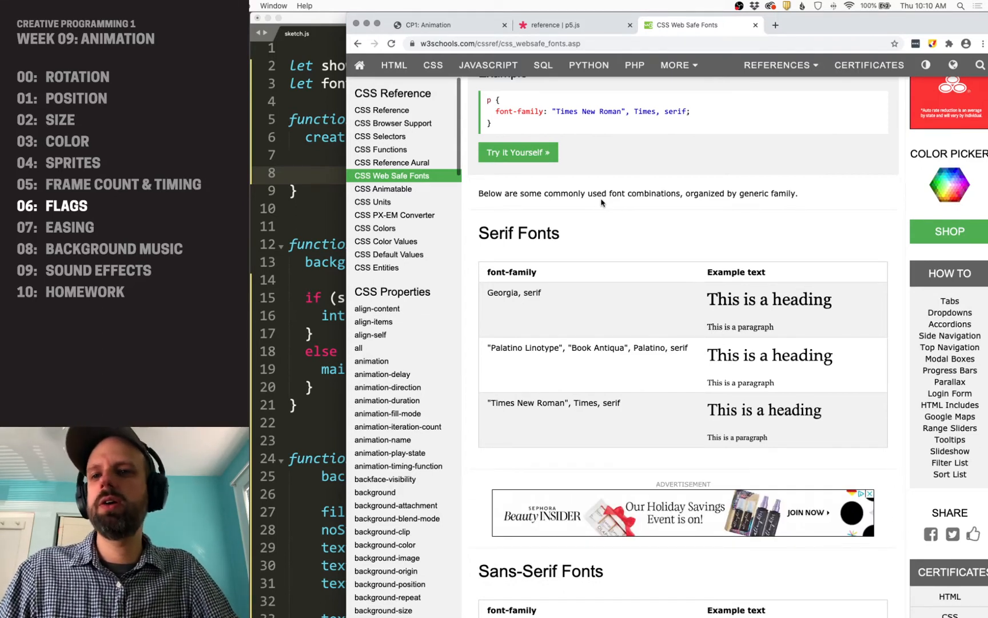
{"action": "scroll", "scroll_direction": "down", "scroll_amount": 3}
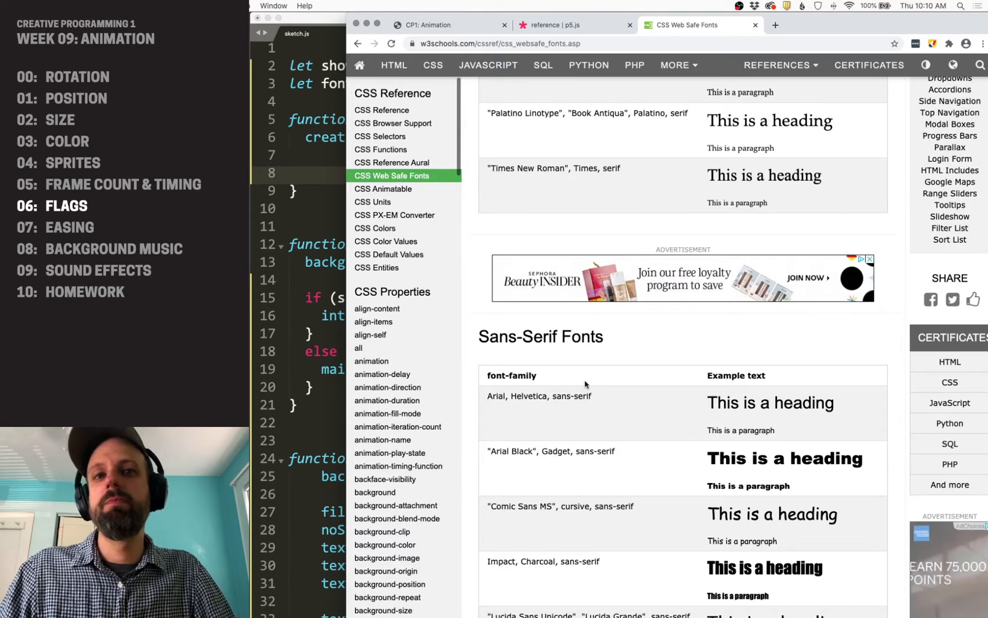
{"action": "scroll", "scroll_direction": "down", "scroll_amount": 3}
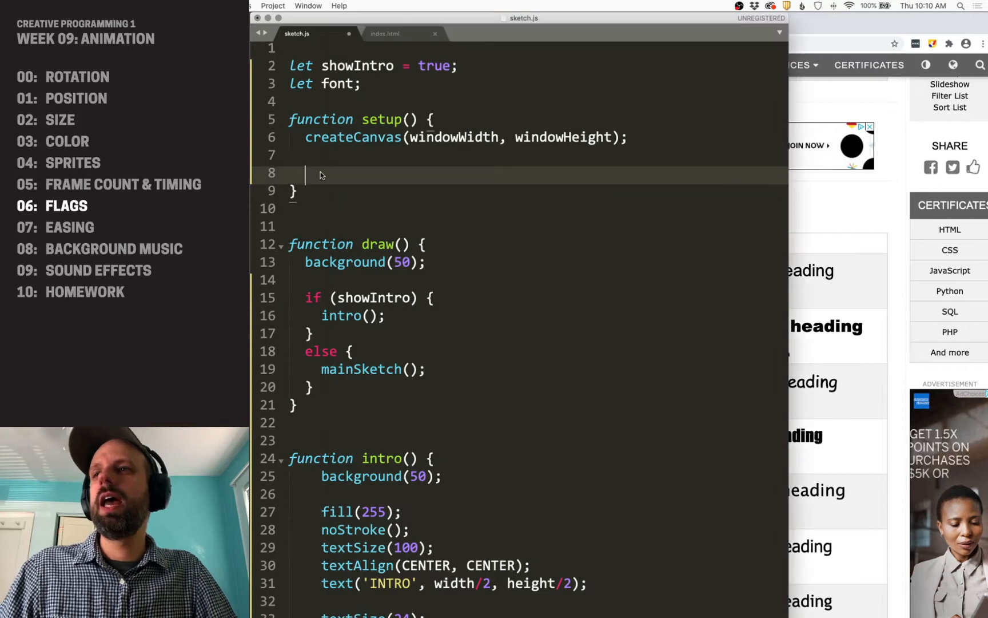
- Add textFont('Georgia'); to setup()
{"action": "type", "text": "textFont"}
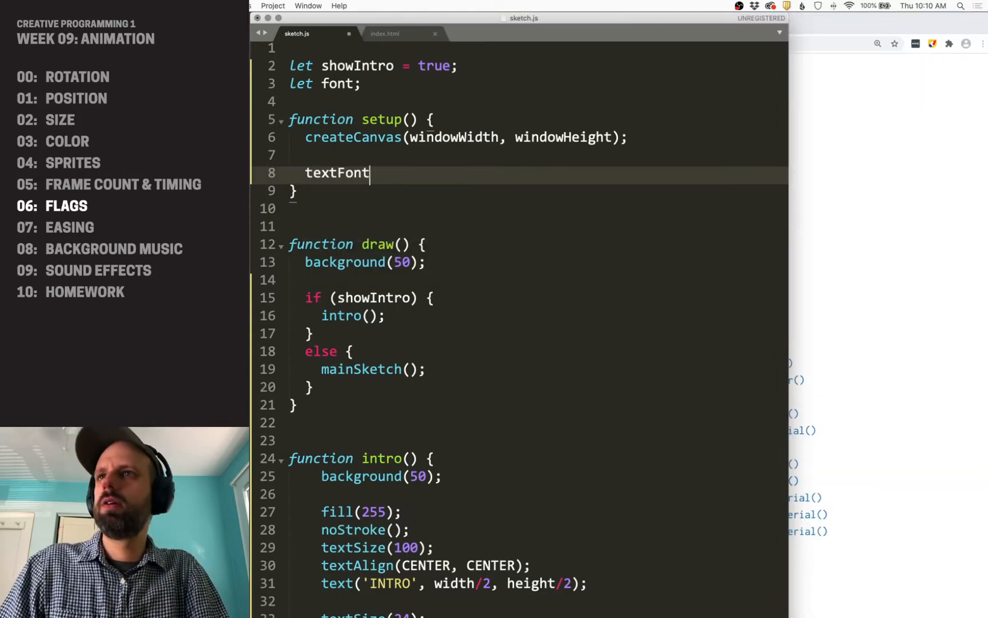
{"action": "type", "text": "('Georgia')"}
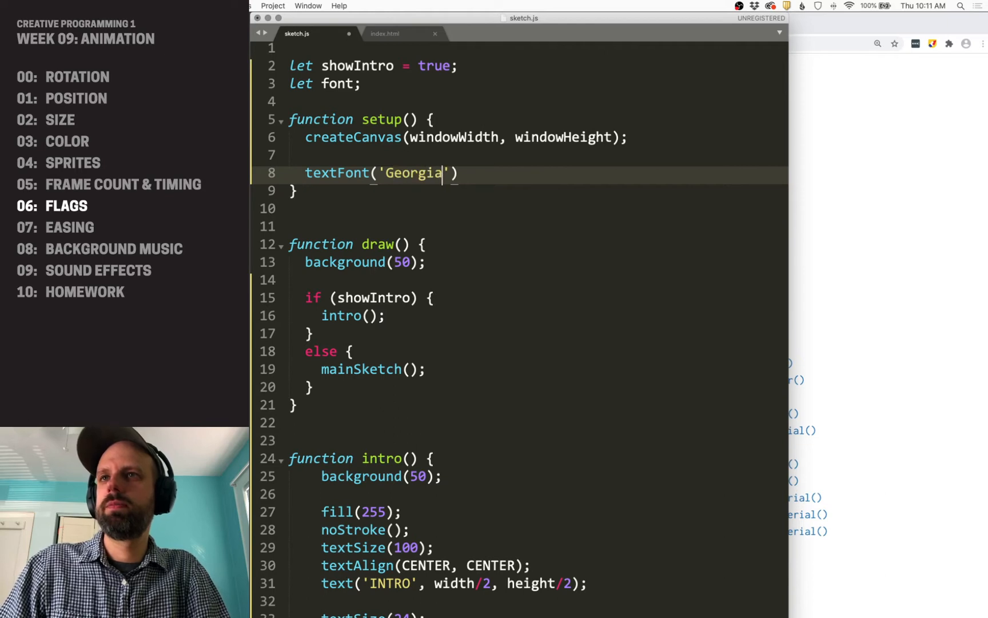
{"action": "type", "text": ";"}
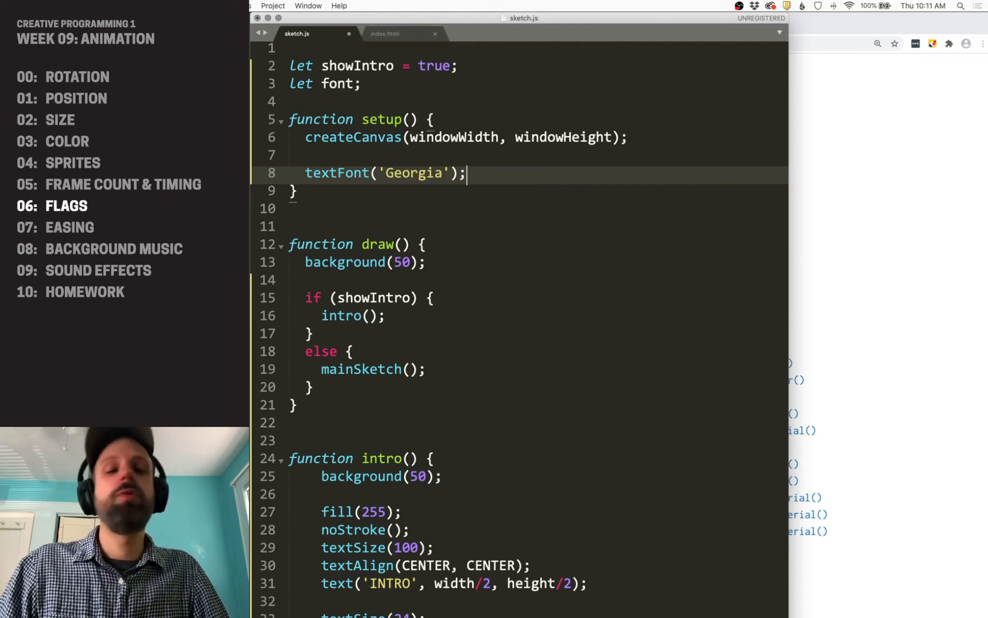
{"action": "mouse_move", "coordinate": [260, 181]}
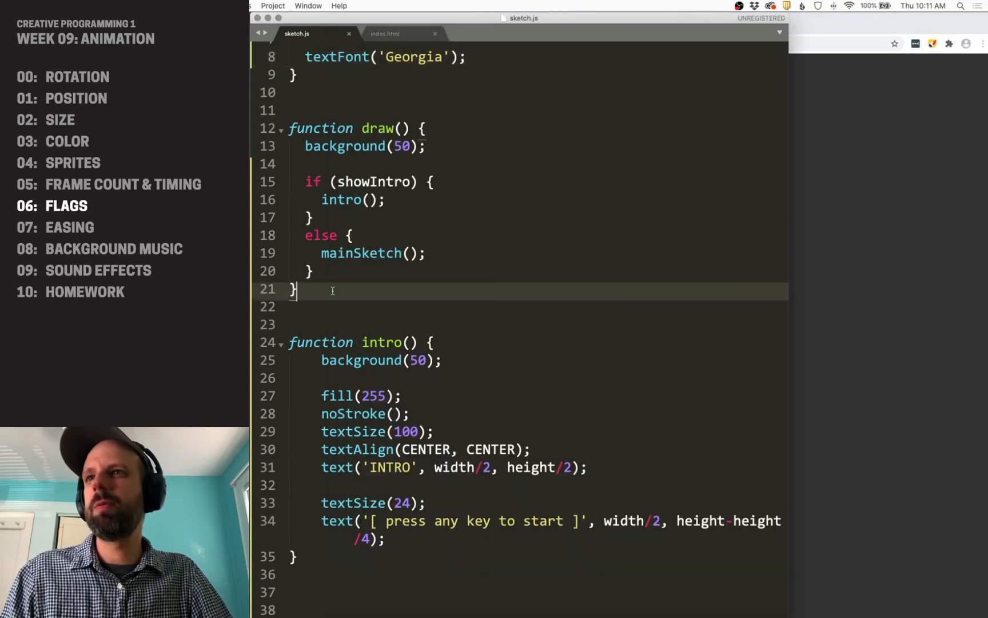
{"action": "mouse_move", "coordinate": [922, 234]}
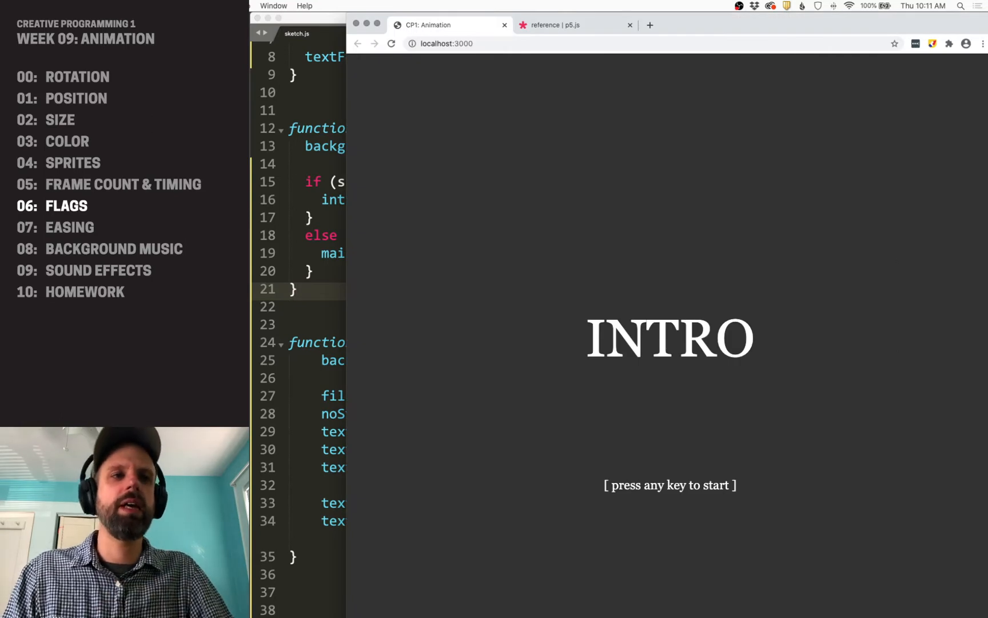
{"action": "mouse_move", "coordinate": [302, 209]}
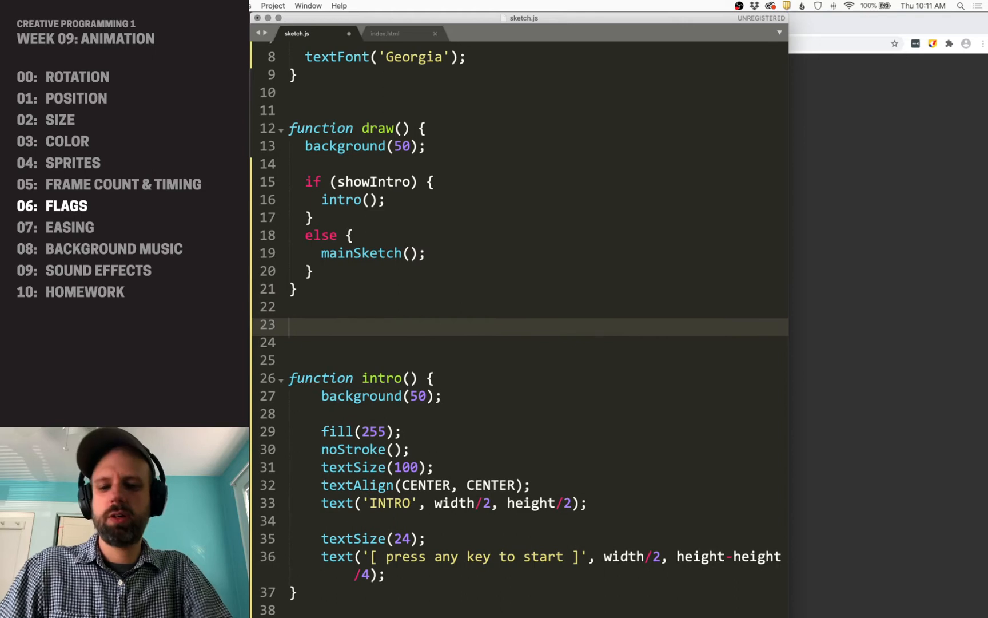
- Write a keyPressed() function that sets showIntro to false
{"action": "type", "text": "function keyPressed() {"}
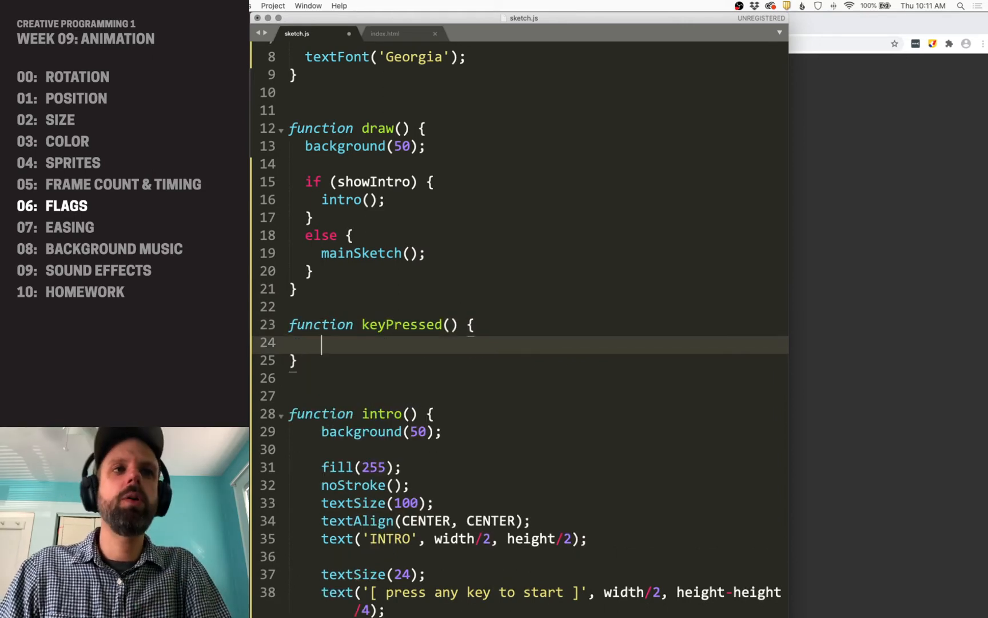
{"action": "type", "text": "showIntro = false;"}
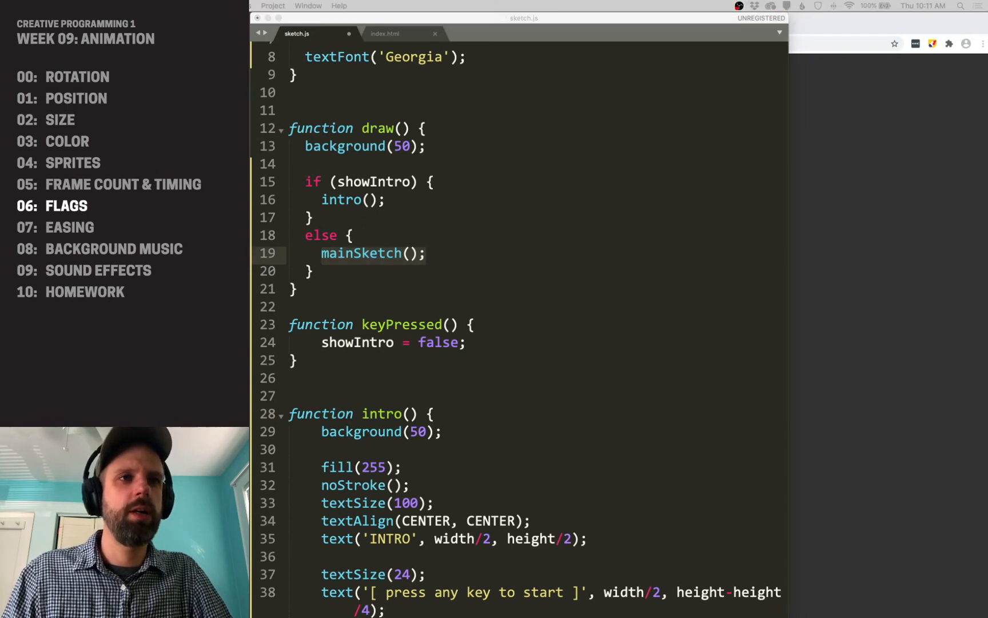
{"action": "scroll", "scroll_direction": "down", "scroll_amount": 3}
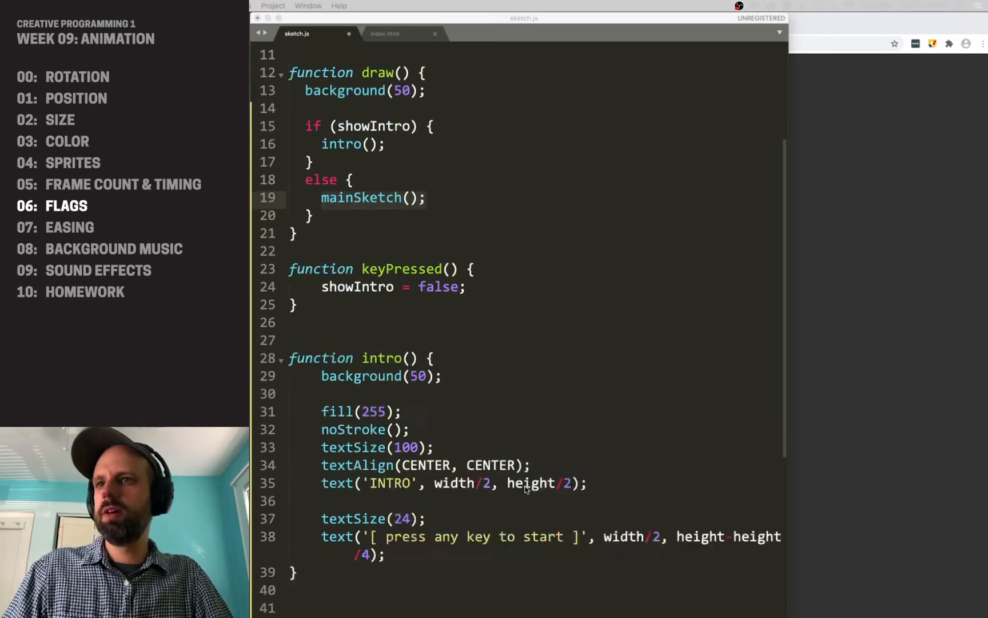
{"action": "scroll", "scroll_direction": "down", "scroll_amount": 3}
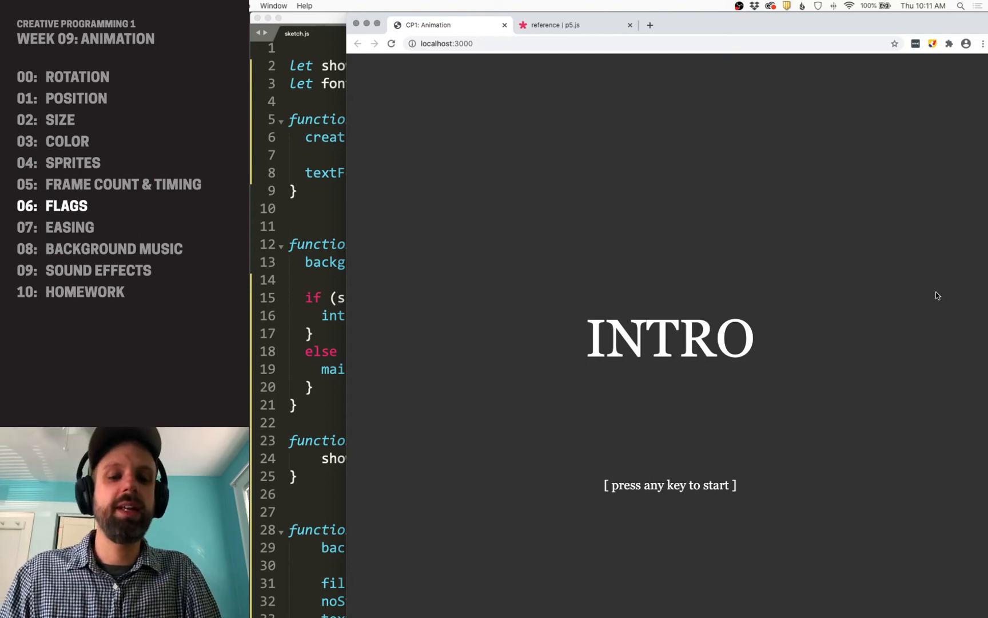
- Press space on the INTRO screen to switch to the orange main sketch
{"action": "key", "text": "space"}
{"action": "type", "text": "let"}
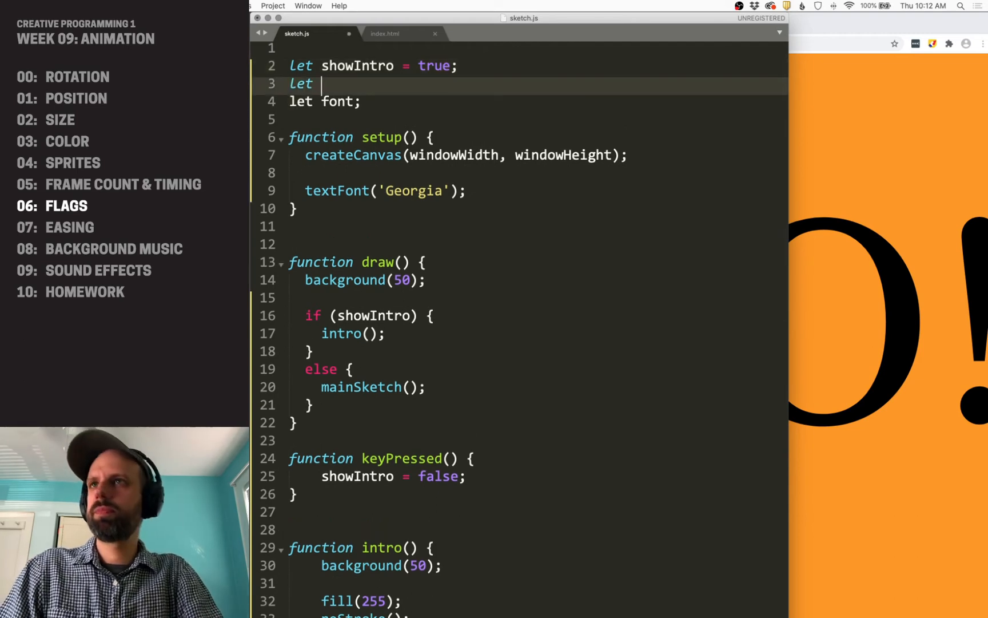
- Declare showMainSketch = false and extend draw() with else if (showMainSketch) and else lastScene()
{"action": "type", "text": "showMainSketch"}
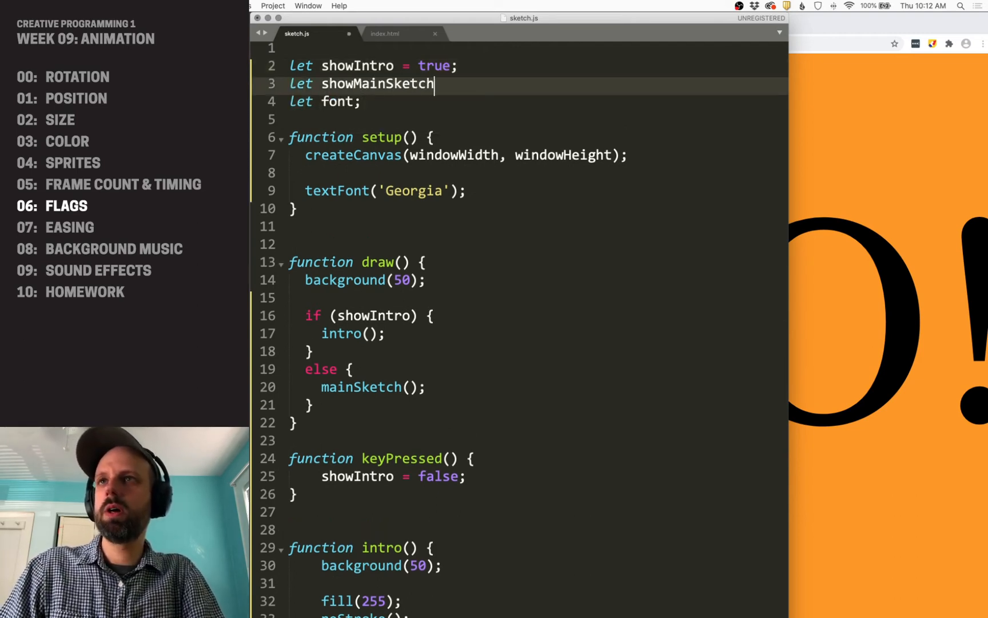
{"action": "type", "text": "= false;"}
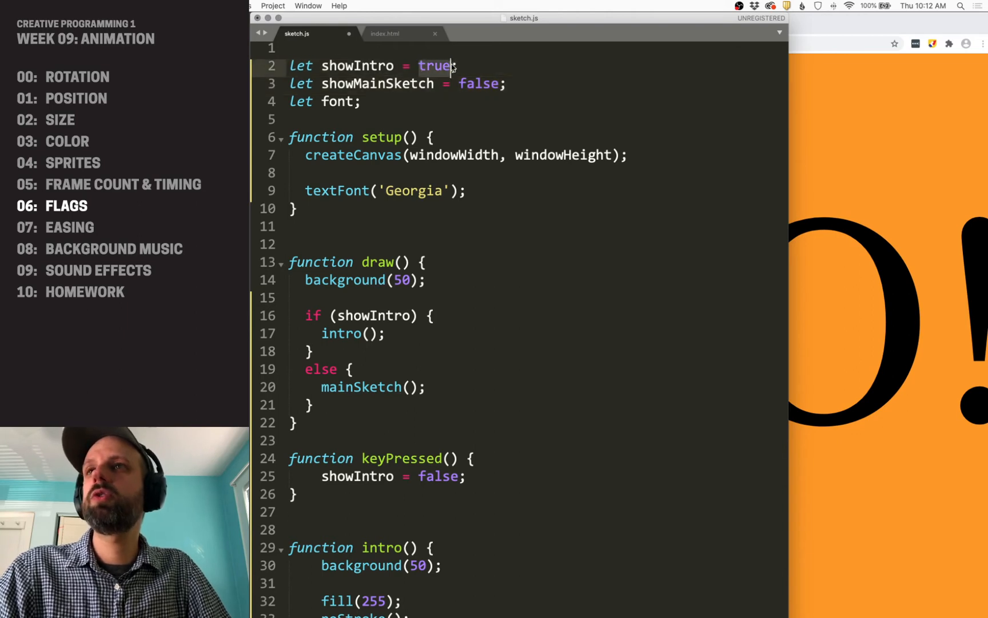
{"action": "scroll", "scroll_direction": "down", "scroll_amount": 3}
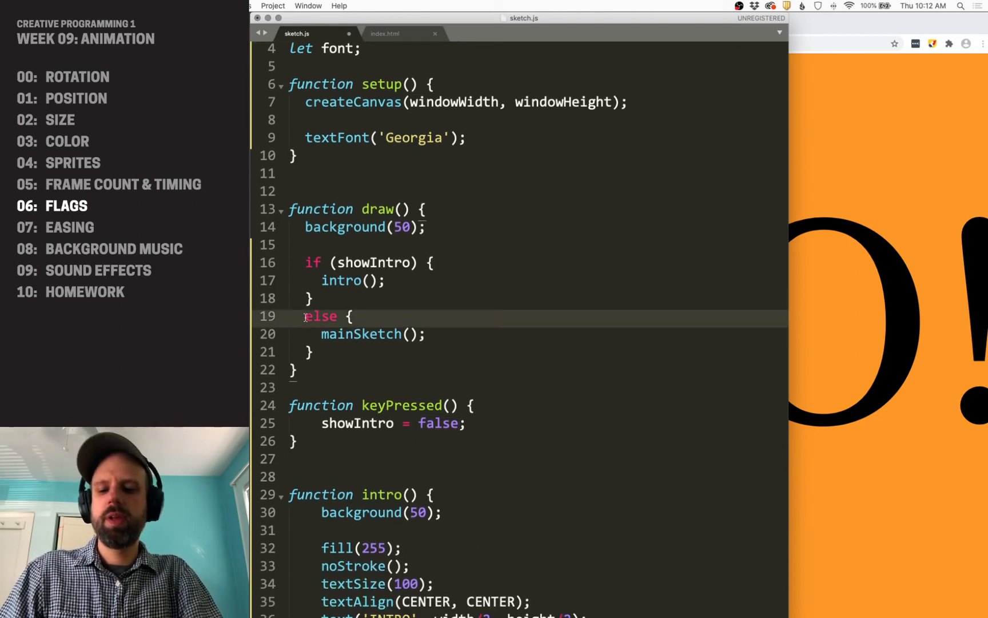
{"action": "type", "text": "if (show)"}
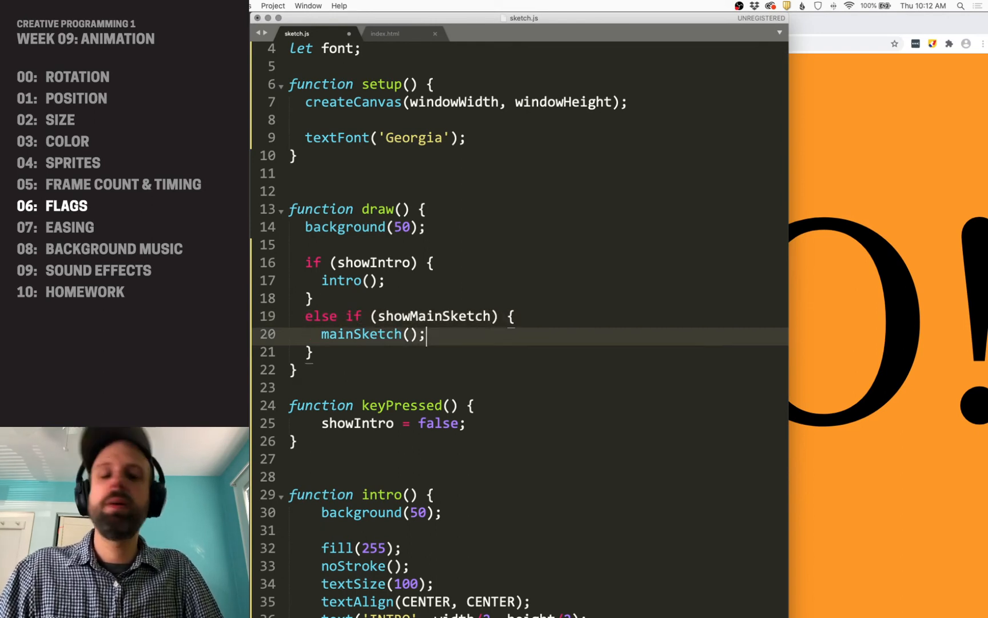
{"action": "type", "text": "es"}
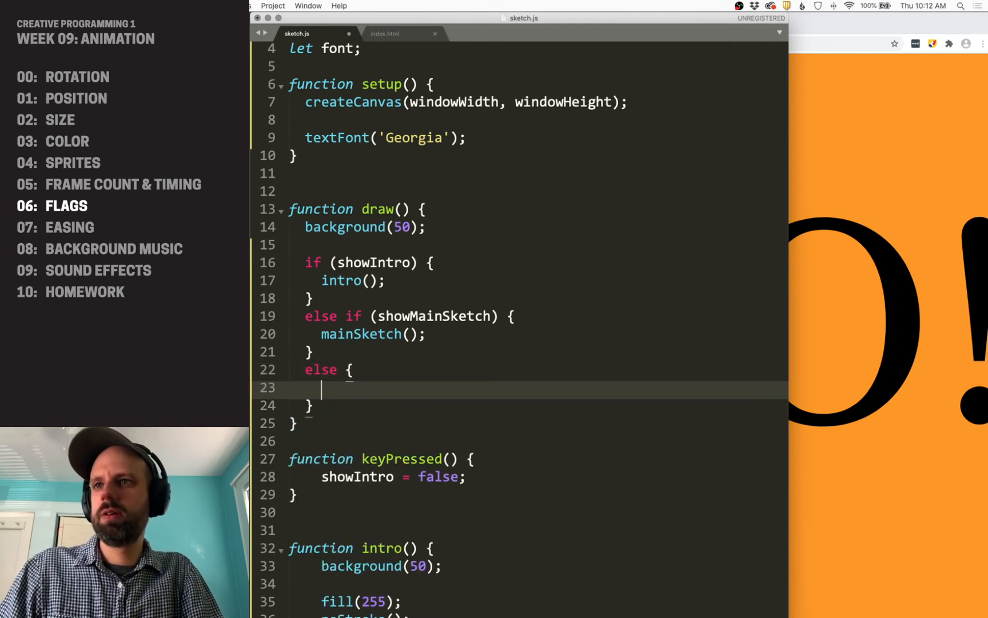
{"action": "type", "text": "lastScene();"}
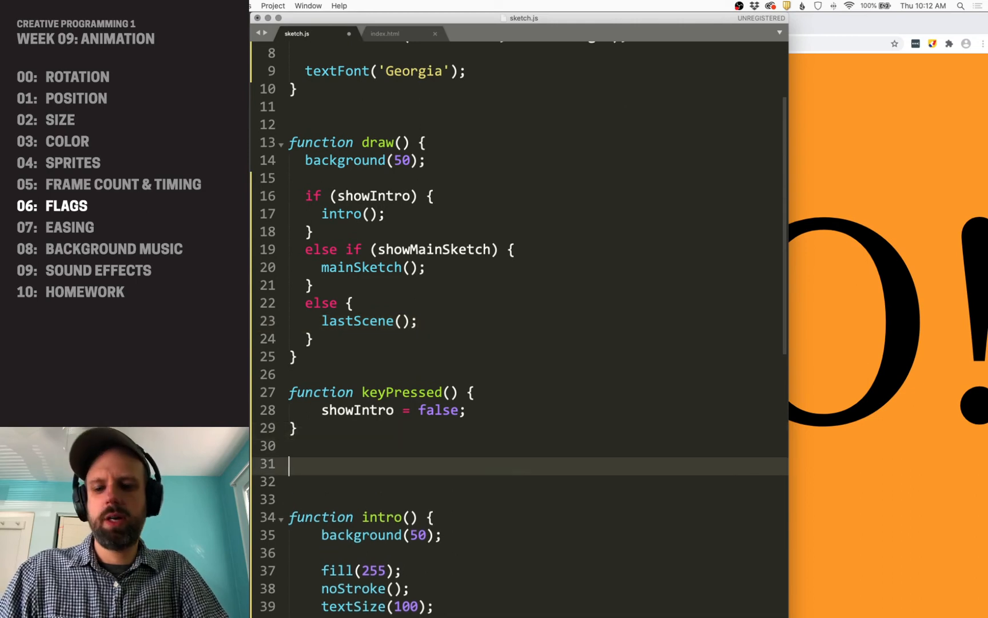
- Define a lastScene() function that draws background(0)
{"action": "type", "text": "function l"}
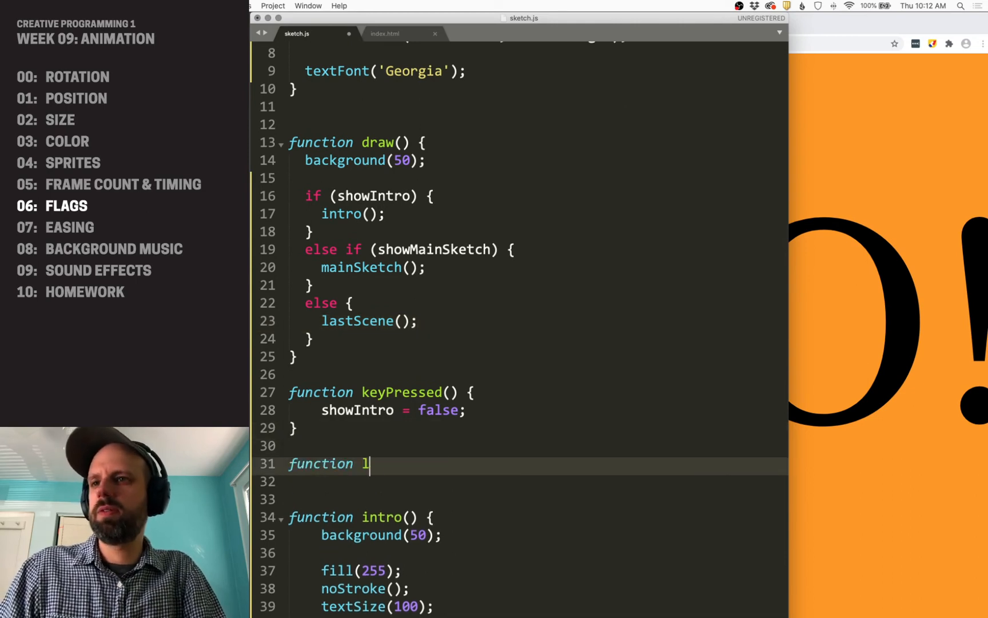
{"action": "type", "text": "astScene() {"}
{"action": "left_click", "coordinate": [519, 480]}
{"action": "type", "text": "background"}
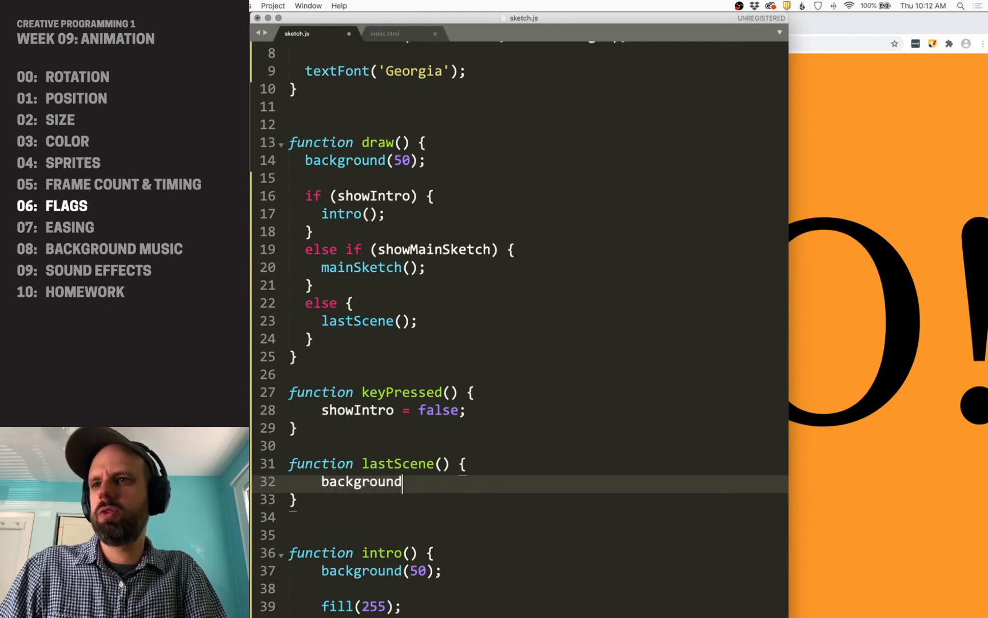
{"action": "type", "text": "(0);"}
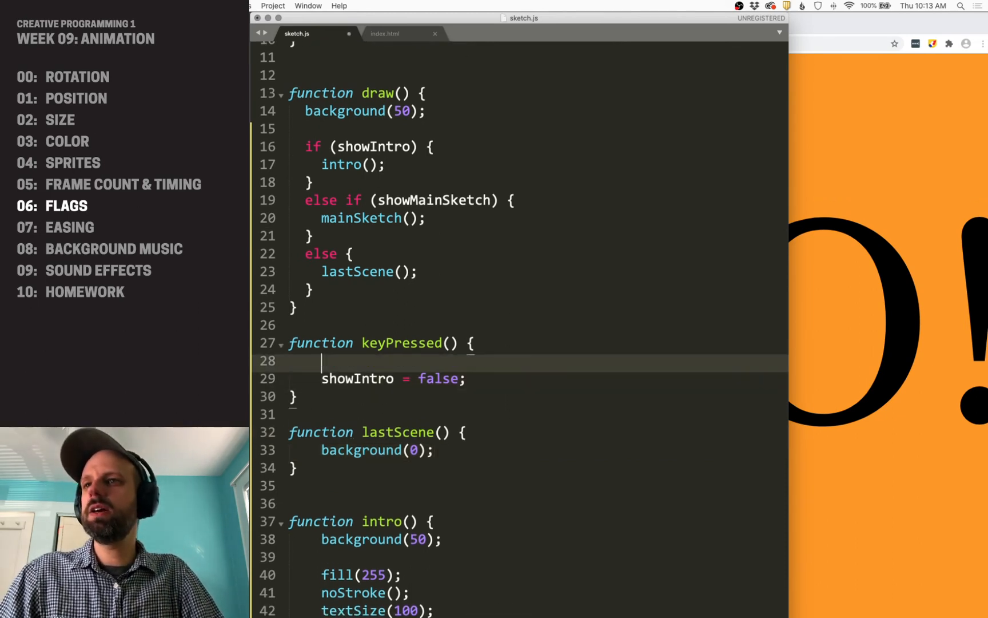
- In keyPressed(), turn showMainSketch true when showIntro, else set showMainSketch false
{"action": "type", "text": "if (showIntro) {"}
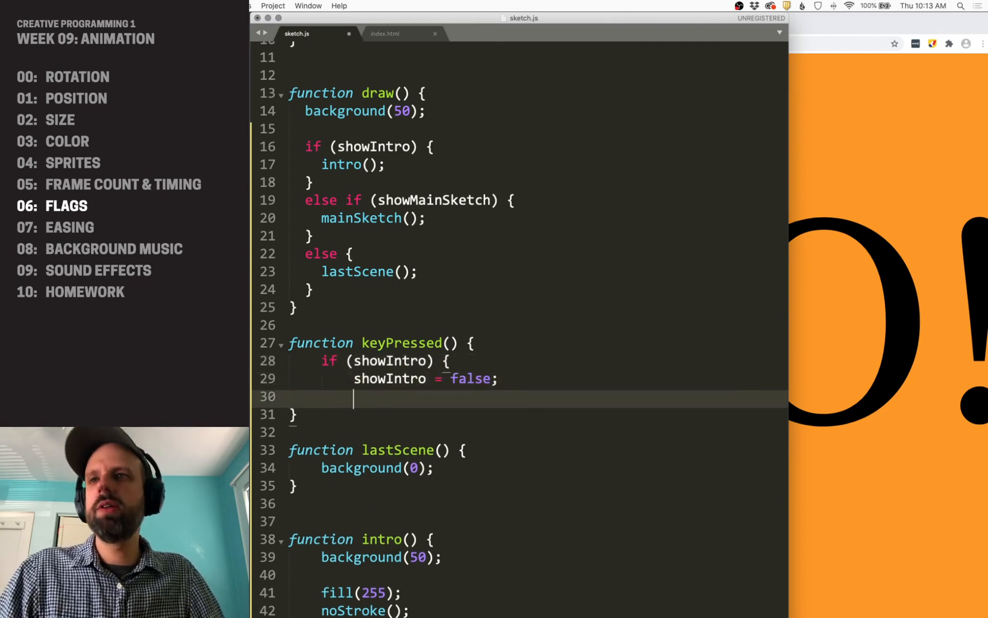
{"action": "type", "text": "showMainSketch"}
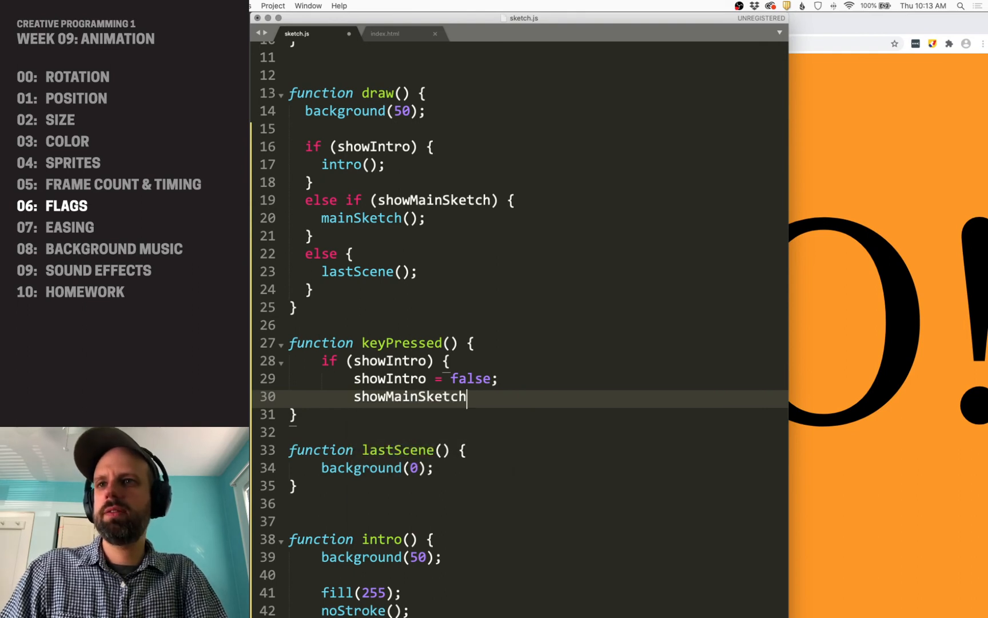
{"action": "type", "text": "= true;"}
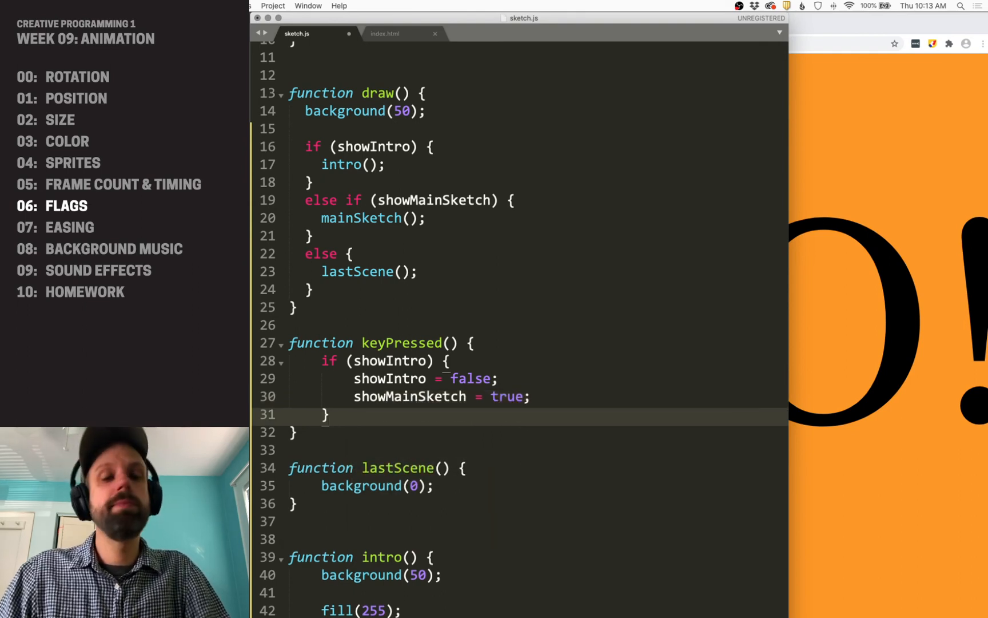
{"action": "type", "text": "else if"}
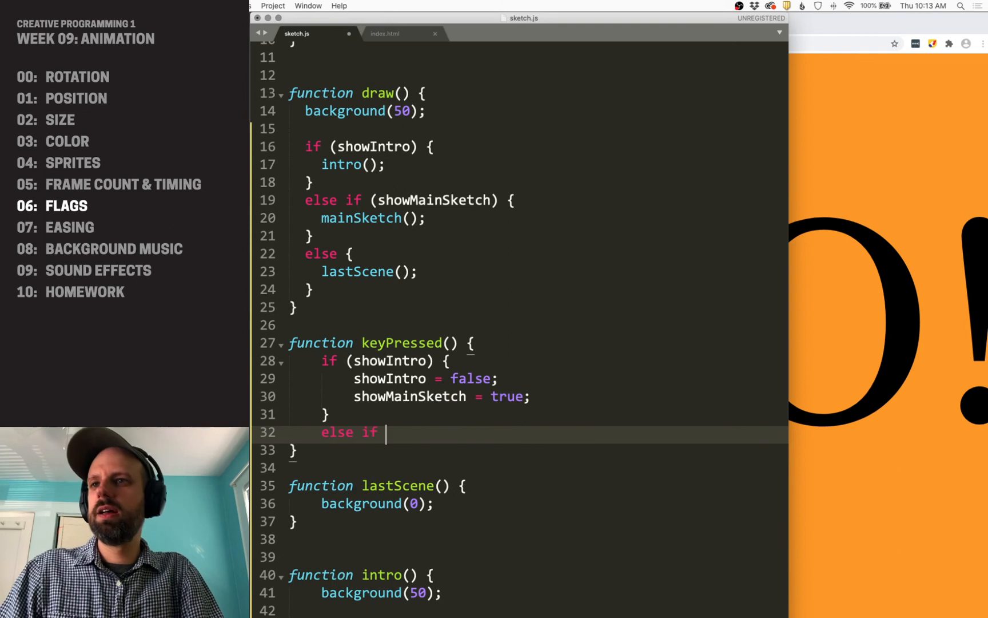
{"action": "type", "text": "(showMainSketch) {"}
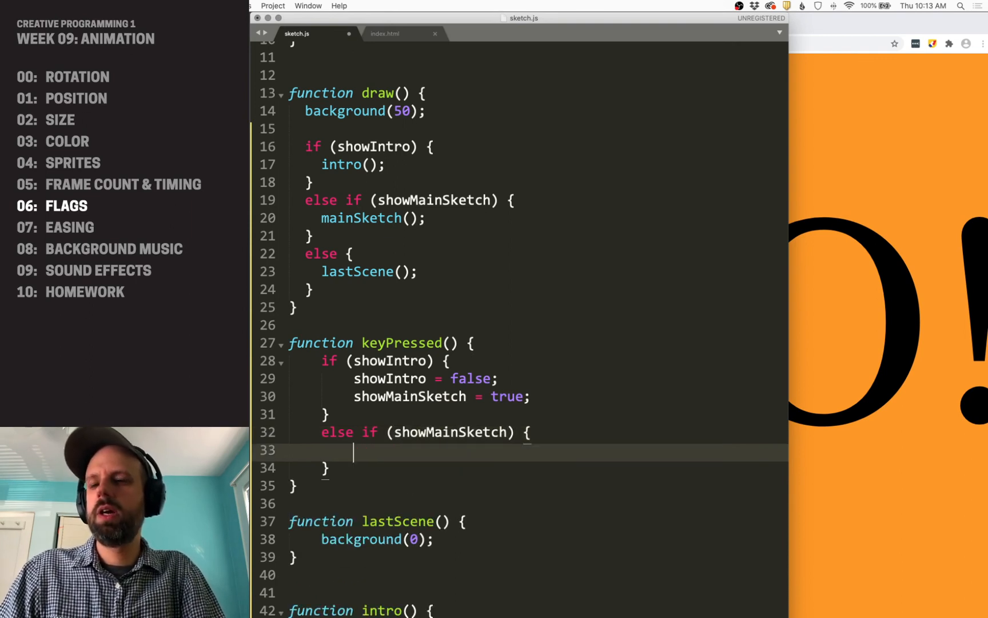
{"action": "type", "text": "showMainSketch ="}
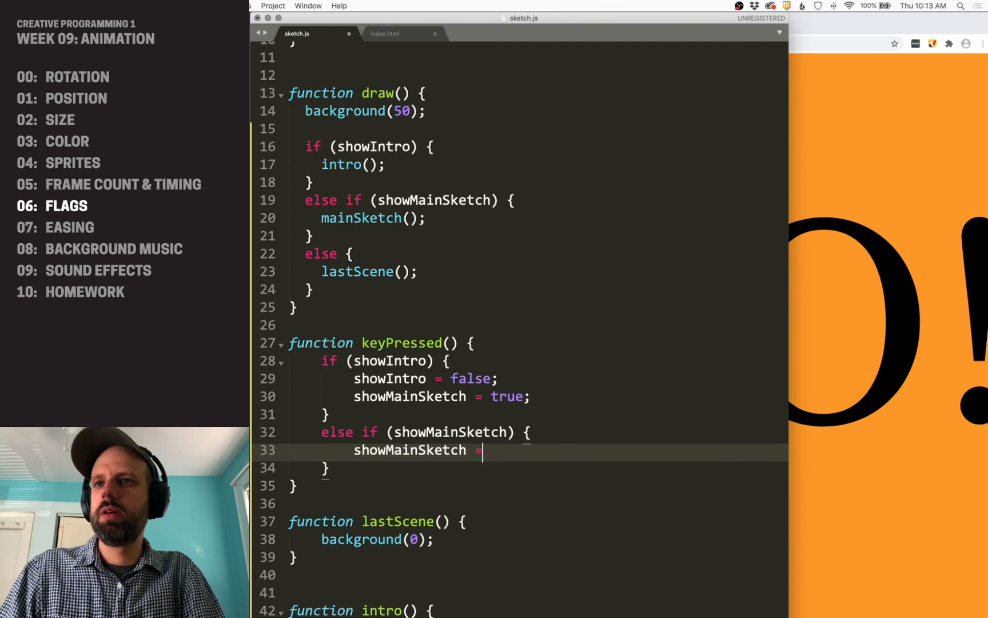
{"action": "type", "text": "false;"}
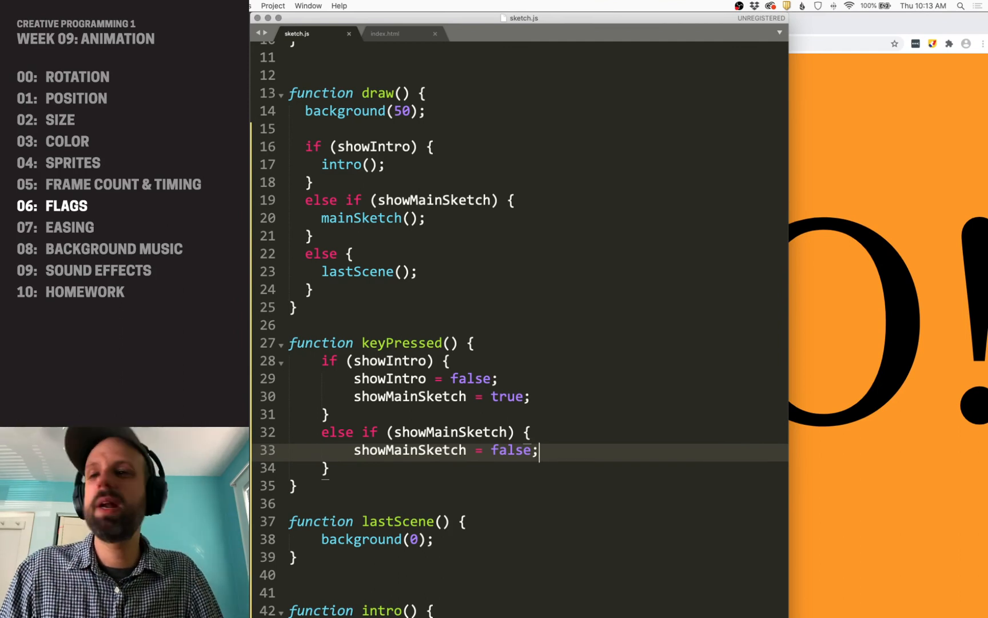
{"action": "mouse_move", "coordinate": [835, 185]}
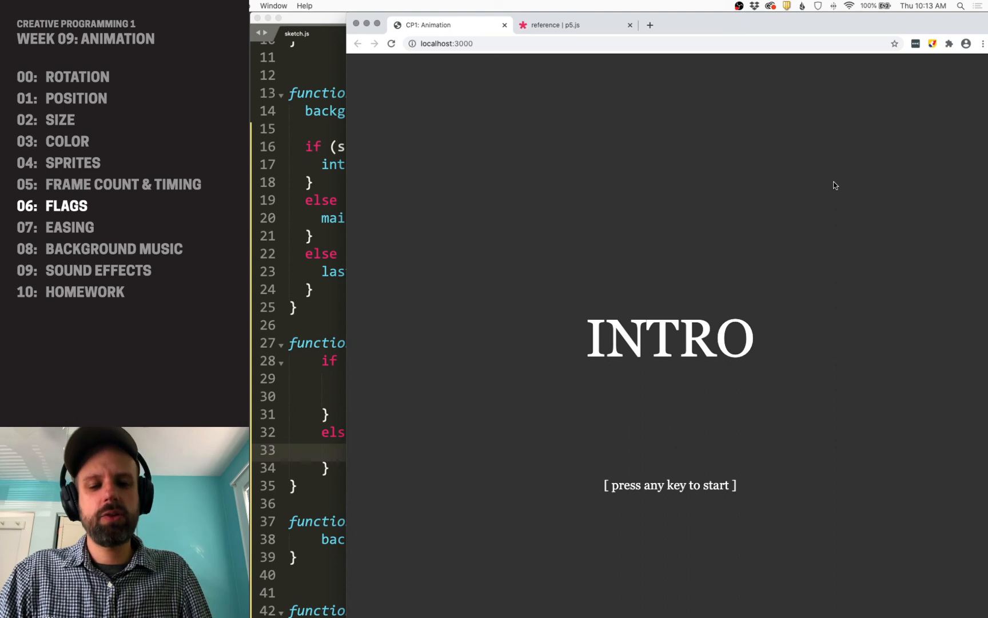
- Press space to leave the INTRO screen for the orange BOO! main sketch
{"action": "key", "text": "space"}
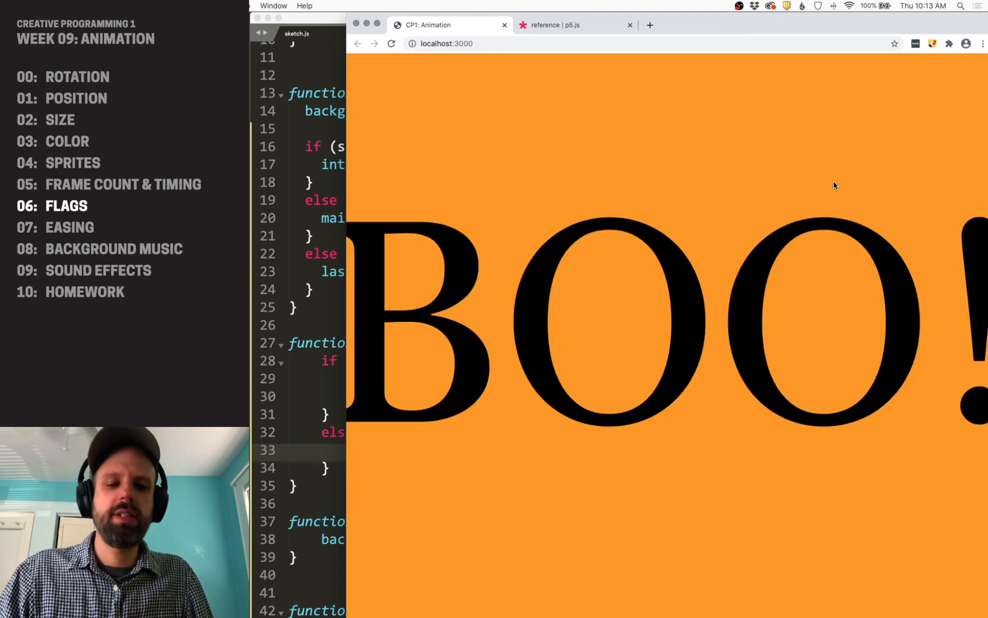